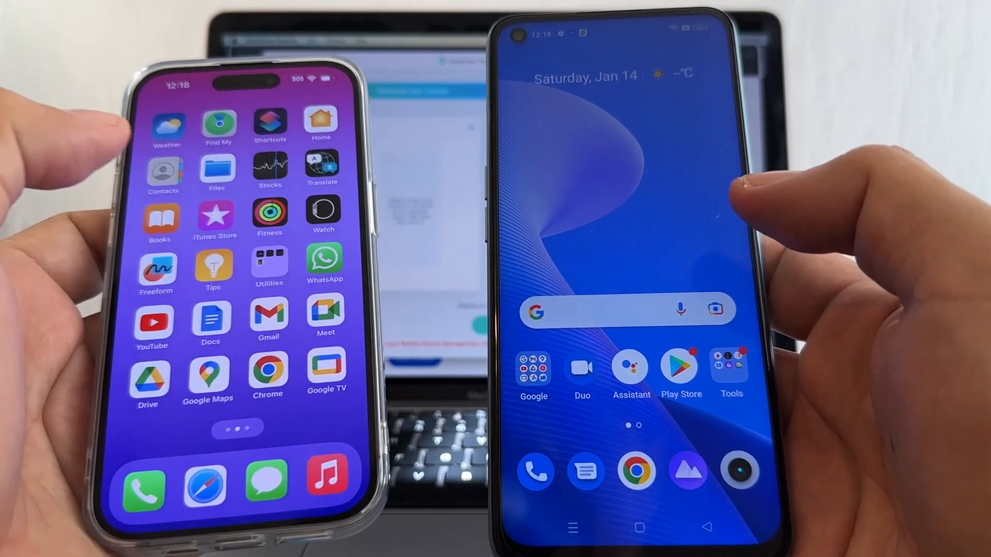
Step: Browse the Alex 399 chat on the iPhone through its stickers, files, voice notes and video link
{"action": "left_click", "coordinate": [324, 262]}
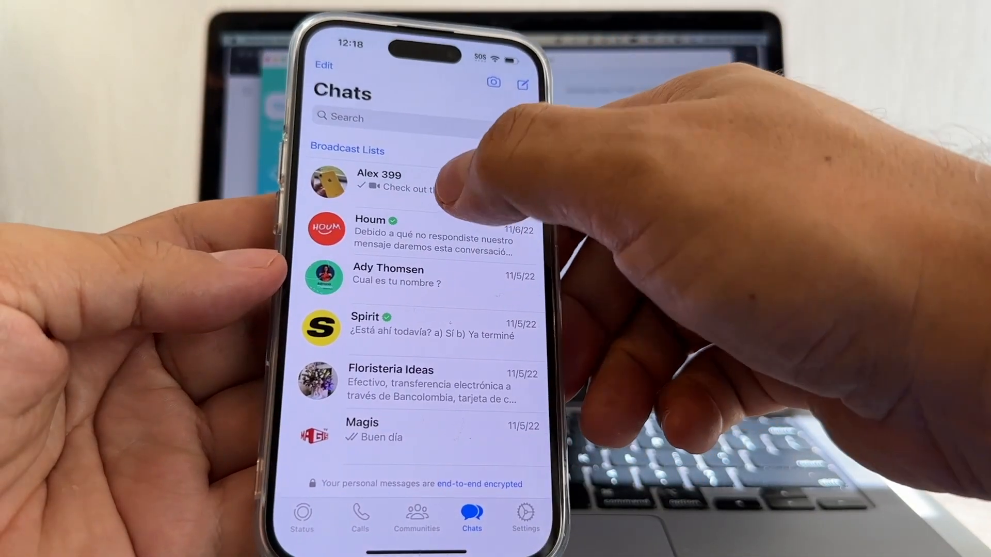
{"action": "left_click", "coordinate": [410, 183]}
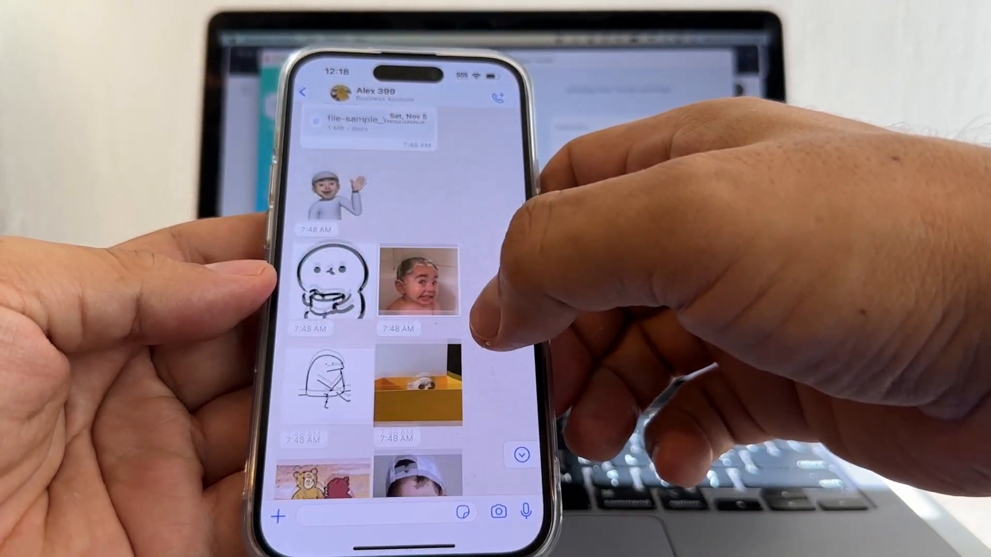
{"action": "scroll", "scroll_direction": "down", "scroll_amount": 3}
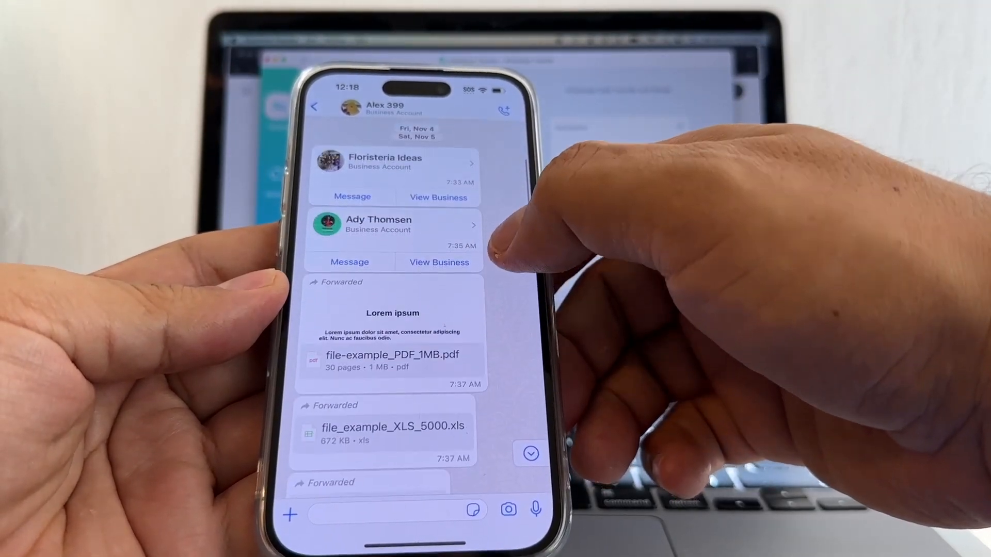
{"action": "scroll", "scroll_direction": "down", "scroll_amount": 3}
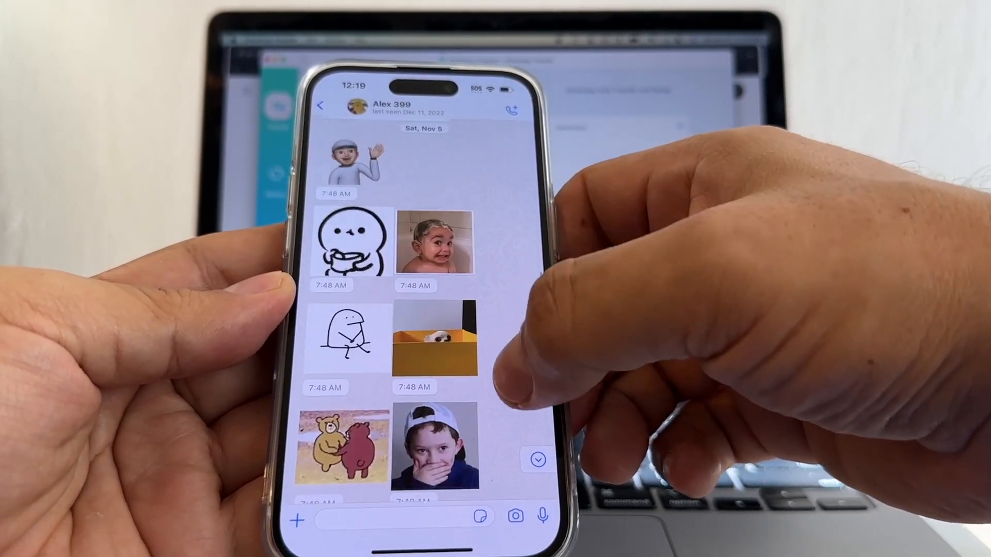
{"action": "scroll", "scroll_direction": "down", "scroll_amount": 3}
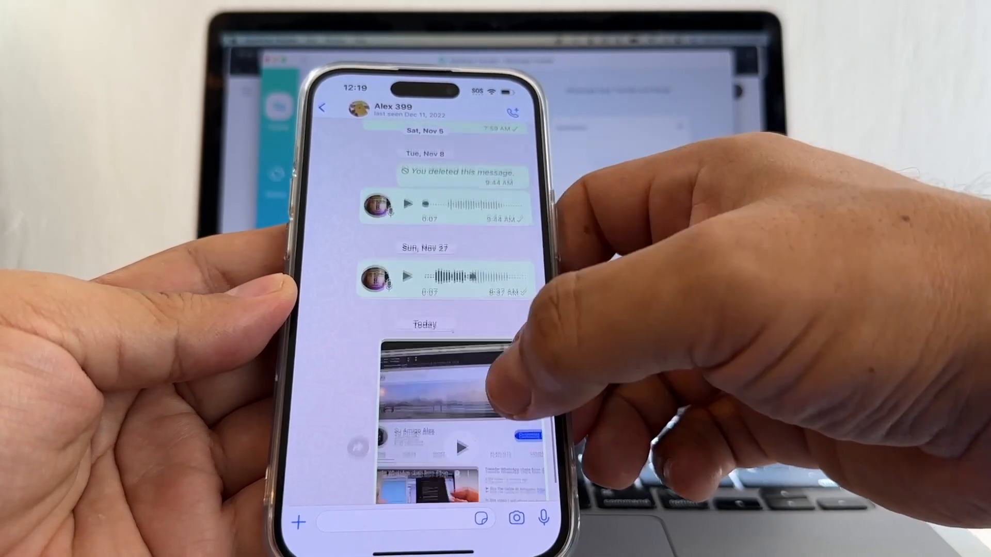
{"action": "scroll", "scroll_direction": "up", "scroll_amount": 3}
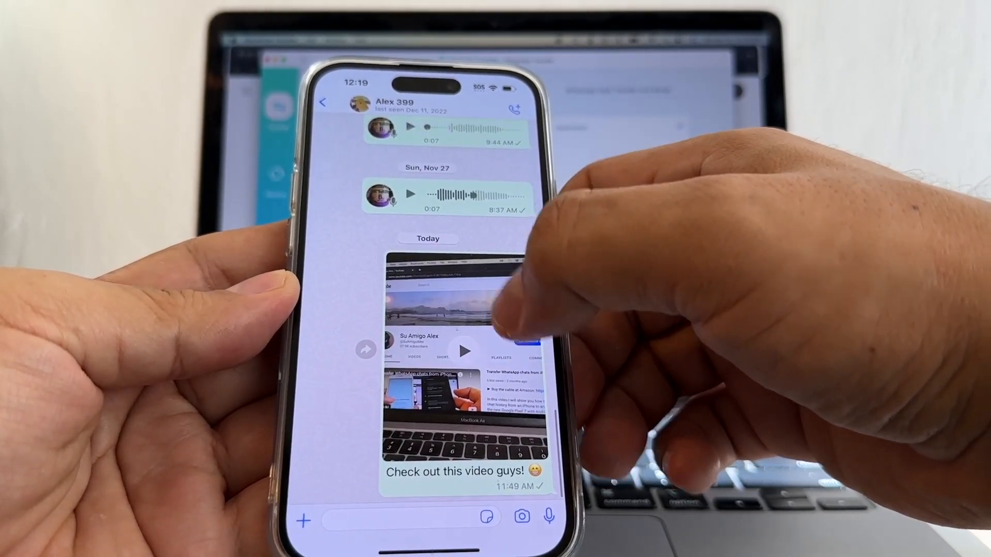
{"action": "left_click", "coordinate": [322, 102]}
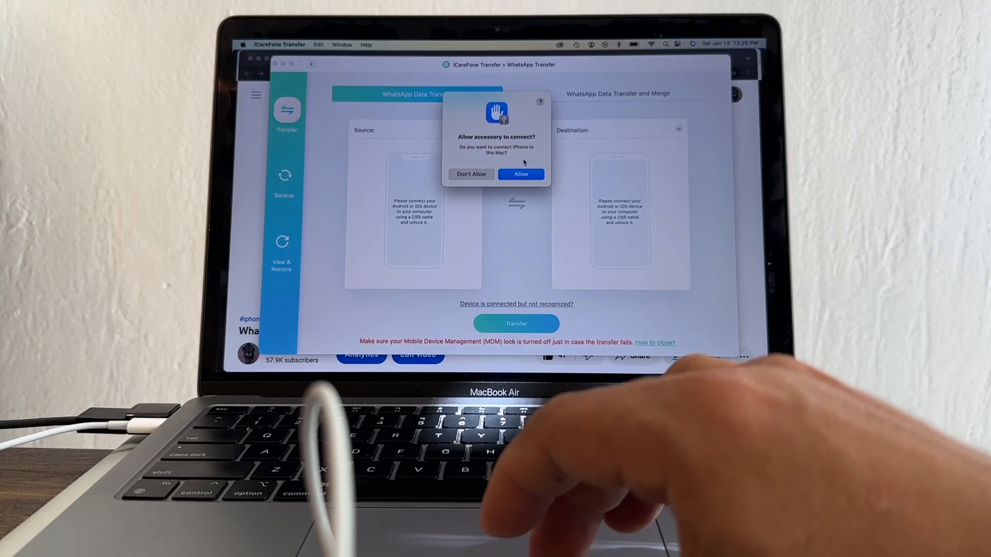
Step: Allow the iPhone 14 Pro accessory connection so it appears as source beside the realme 9i
{"action": "left_click", "coordinate": [520, 174]}
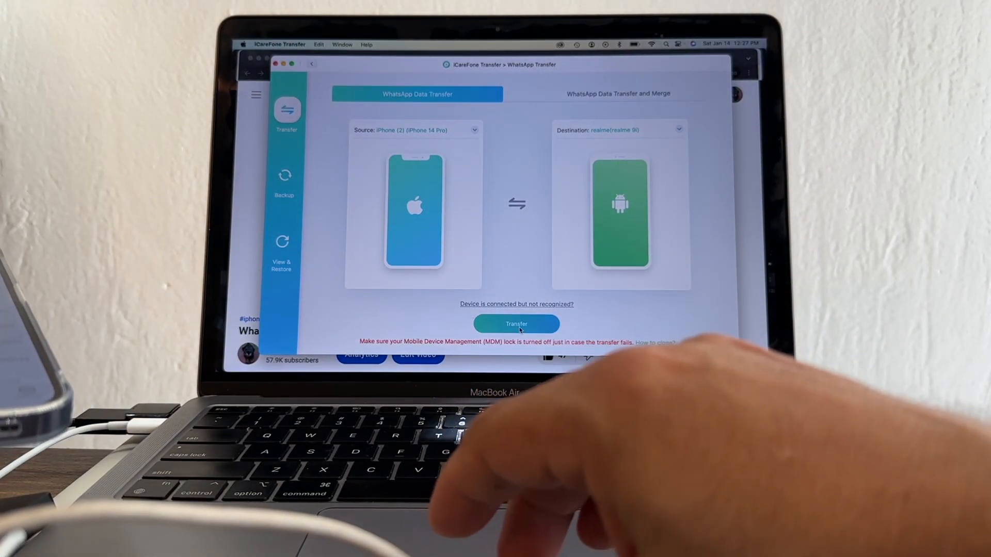
{"action": "left_click", "coordinate": [516, 324]}
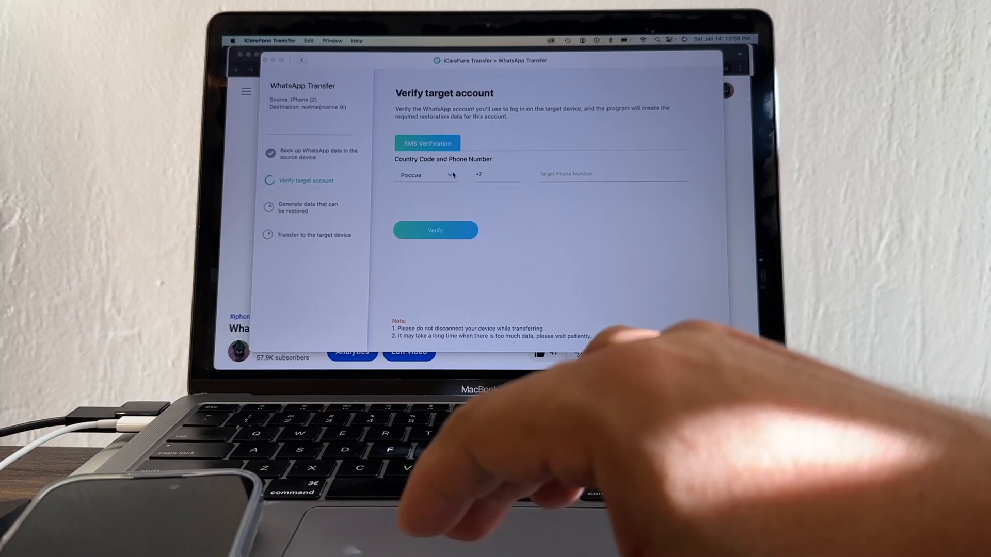
Step: Submit the US phone number for verification and agree to receive the WhatsApp SMS code
{"action": "left_click", "coordinate": [426, 174]}
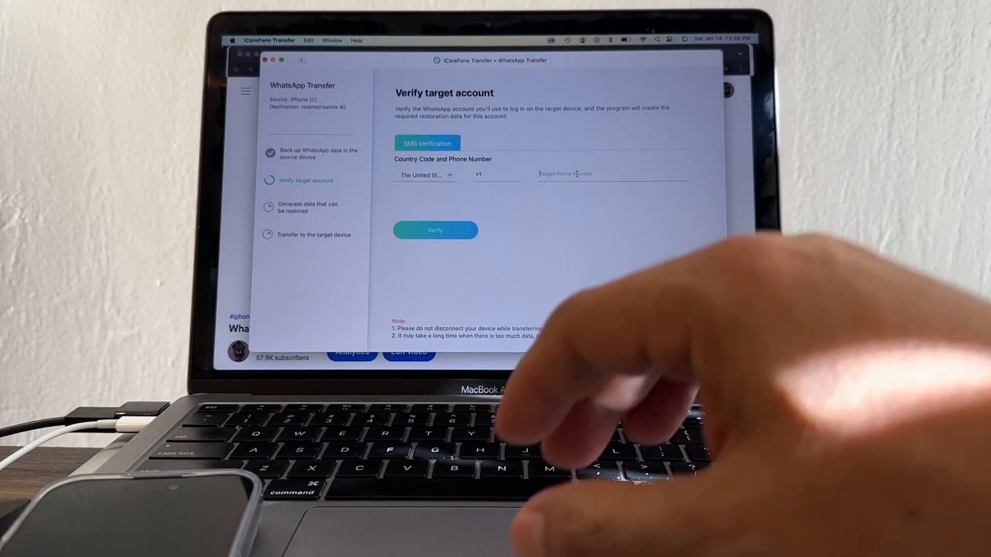
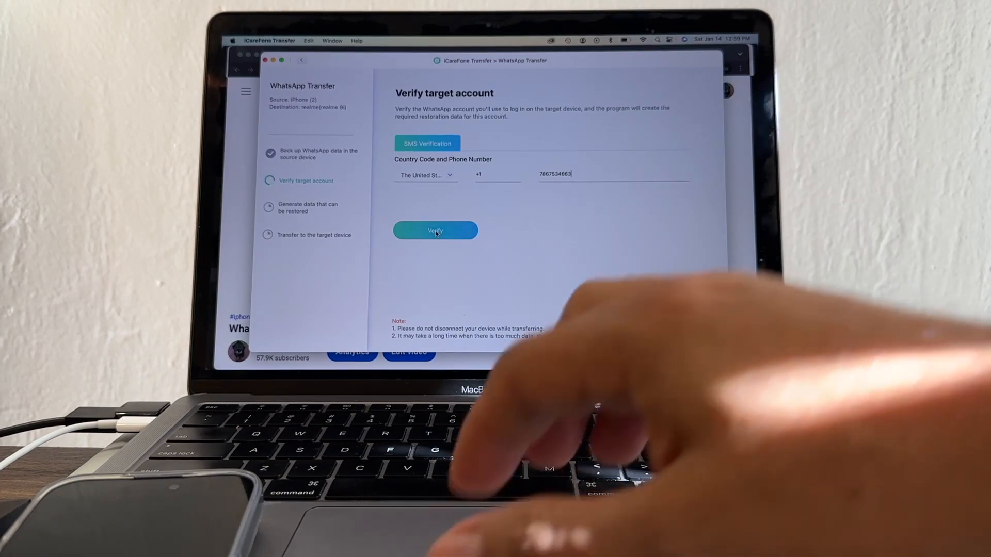
{"action": "left_click", "coordinate": [435, 230]}
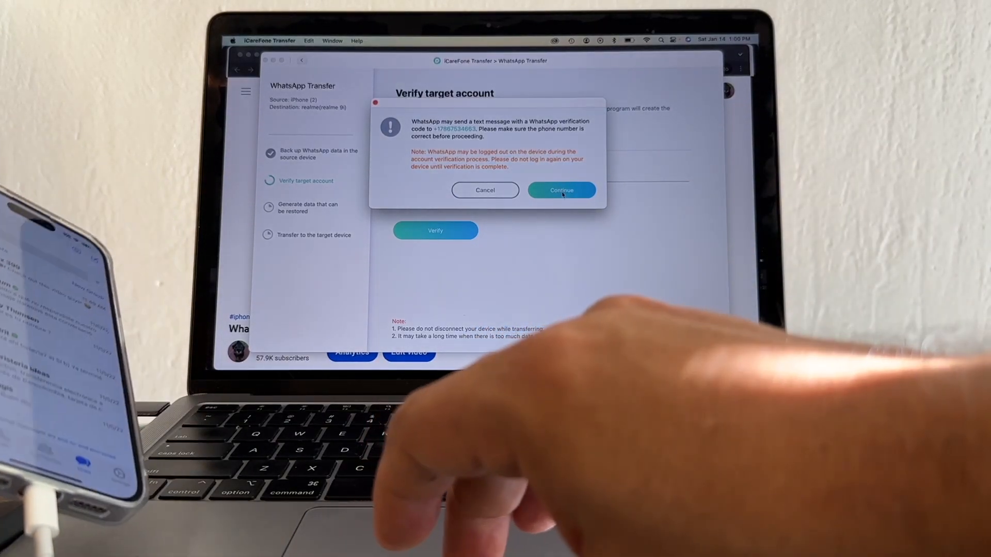
{"action": "left_click", "coordinate": [561, 190]}
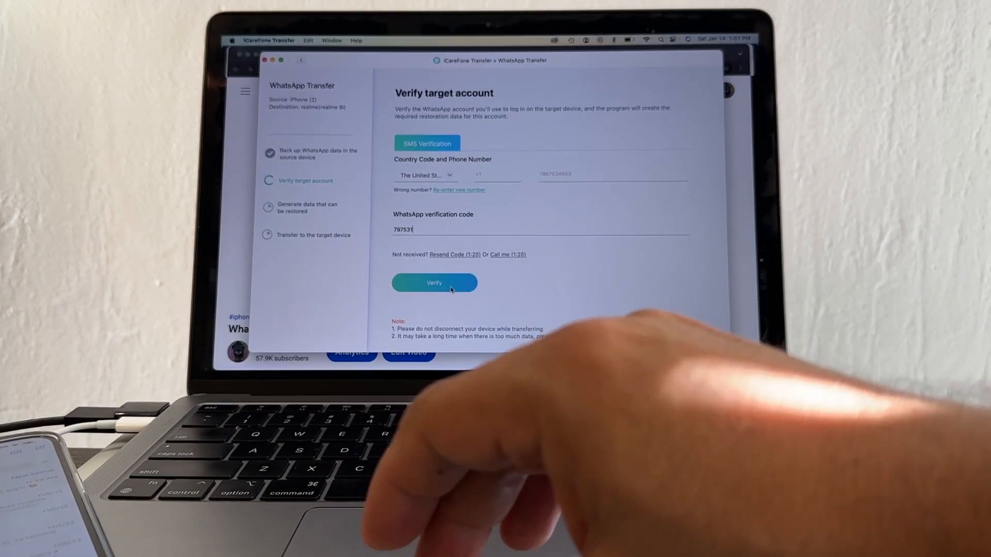
Step: Confirm the verification code and generate restorable data with all WhatsApp data types selected
{"action": "left_click", "coordinate": [434, 282]}
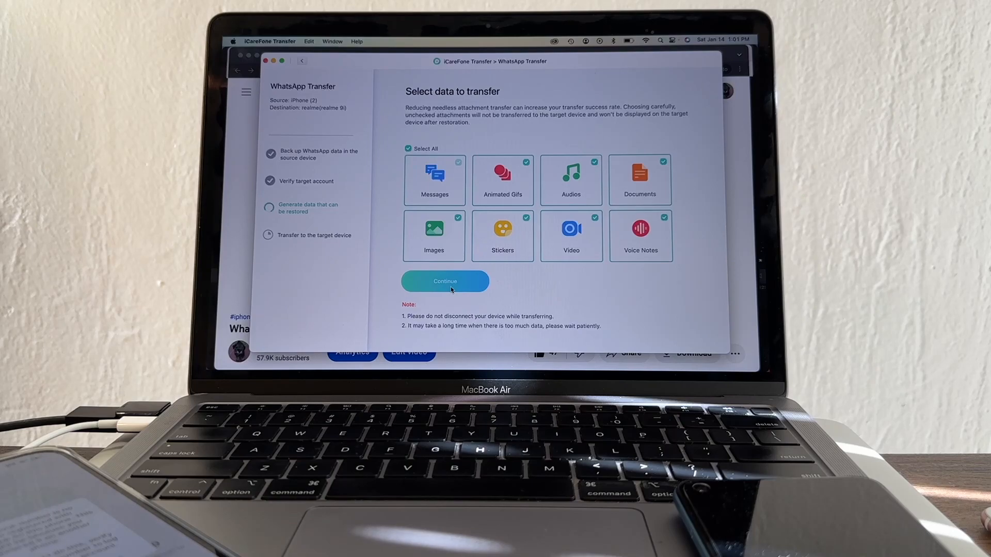
{"action": "mouse_move", "coordinate": [385, 241]}
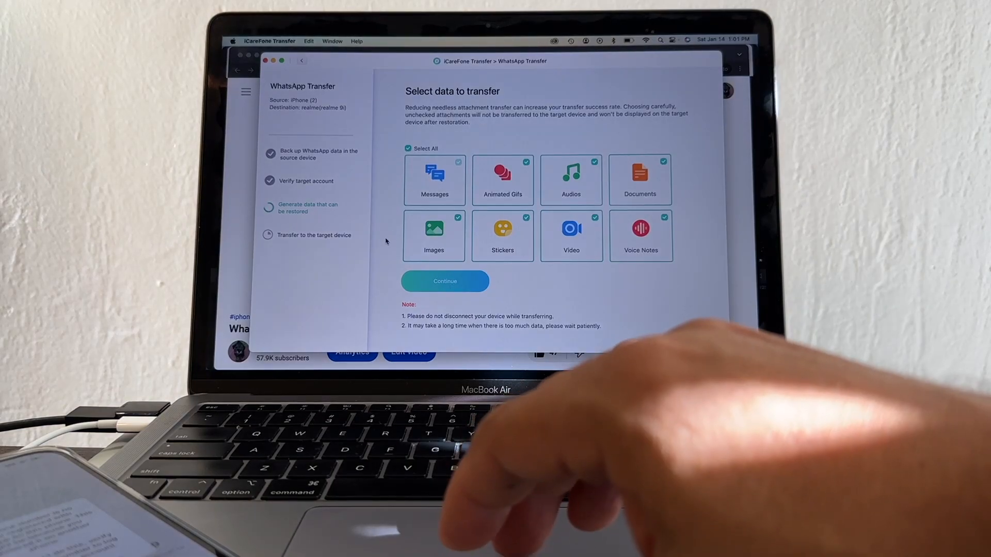
{"action": "left_click", "coordinate": [444, 281]}
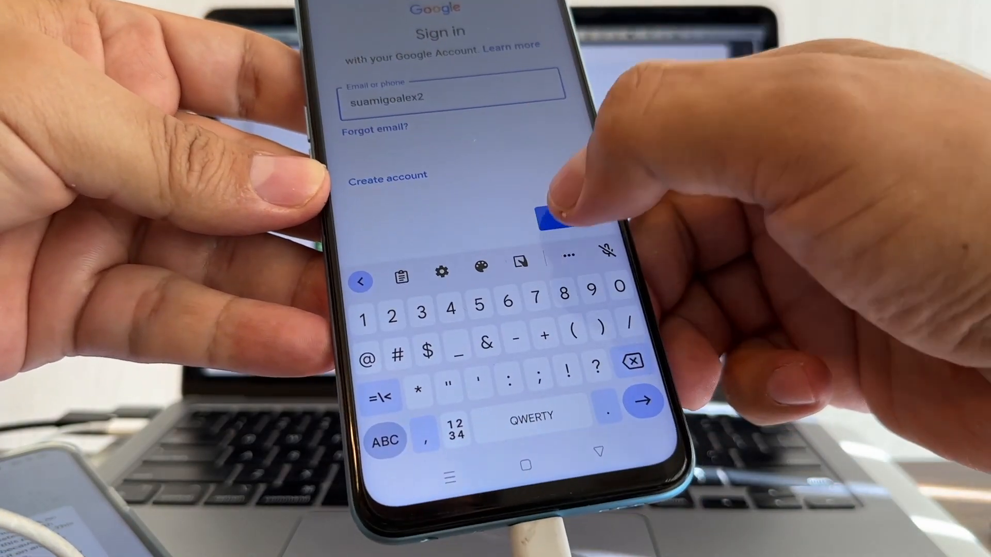
Step: Continue the realme's Google sign-in after entering the account email
{"action": "left_click", "coordinate": [643, 402]}
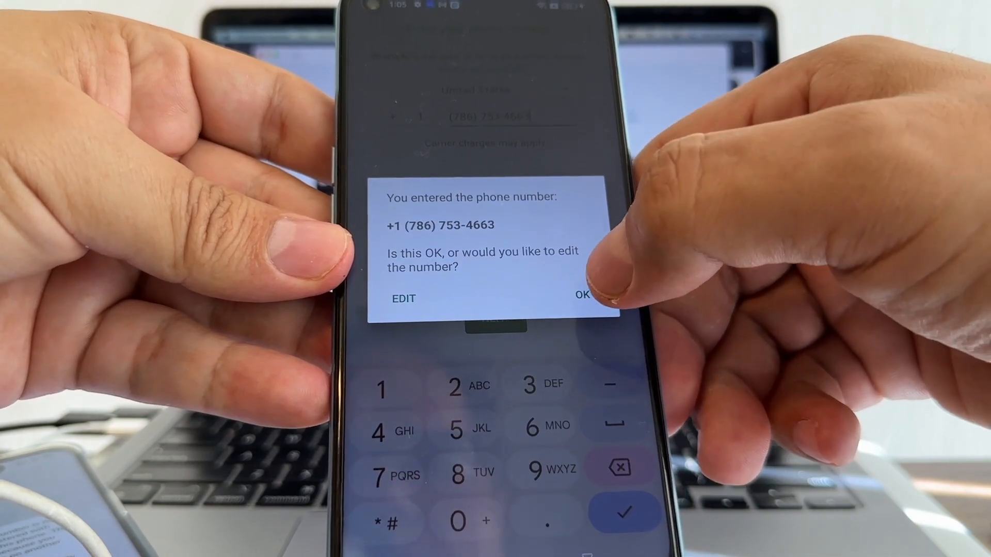
Step: Confirm the entered US phone number is correct in WhatsApp setup on the realme
{"action": "left_click", "coordinate": [580, 297]}
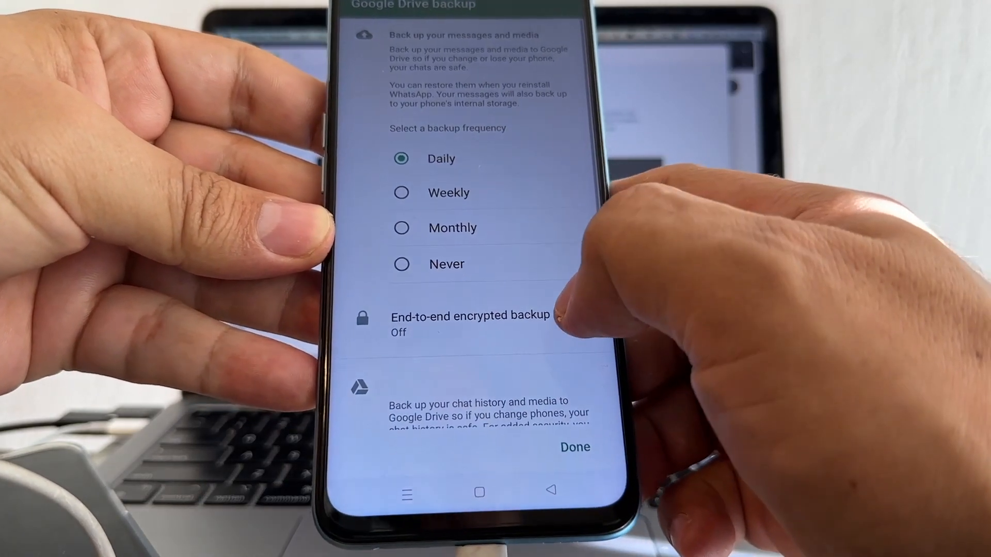
Step: Keep Daily as the Google Drive backup frequency and reach Done
{"action": "scroll", "scroll_direction": "down", "scroll_amount": 3}
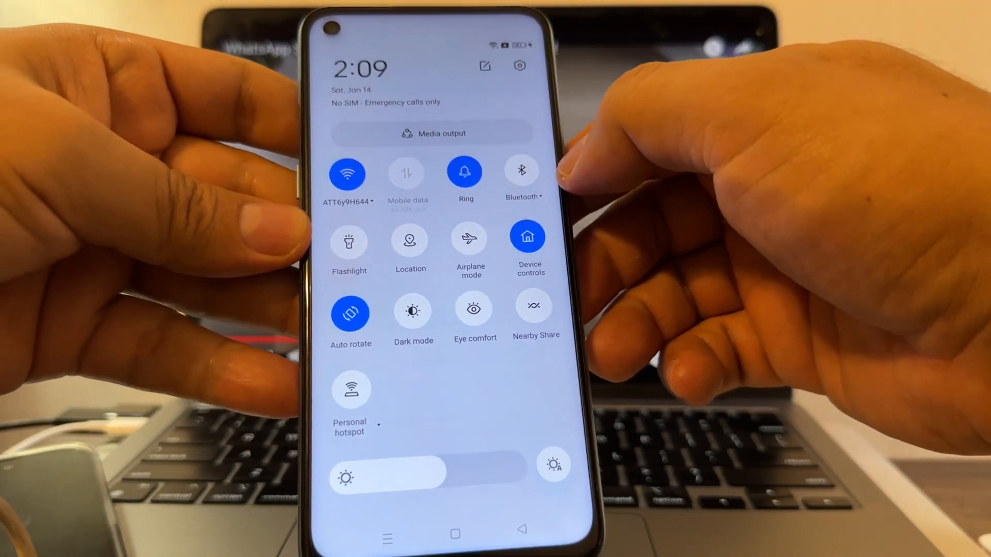
Step: Toggle airplane mode on and off on the realme so Wi-Fi reconnects
{"action": "left_click", "coordinate": [469, 236]}
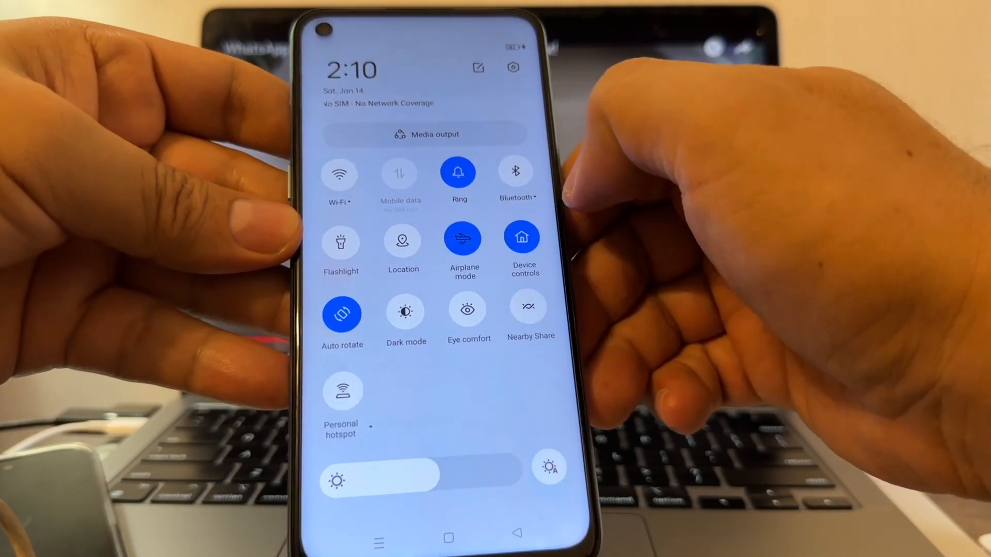
{"action": "left_click", "coordinate": [340, 174]}
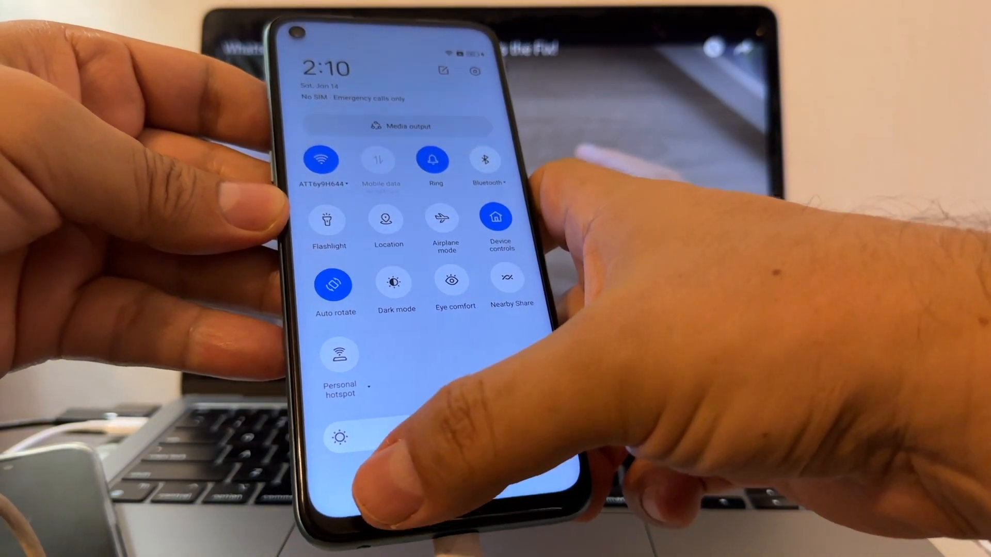